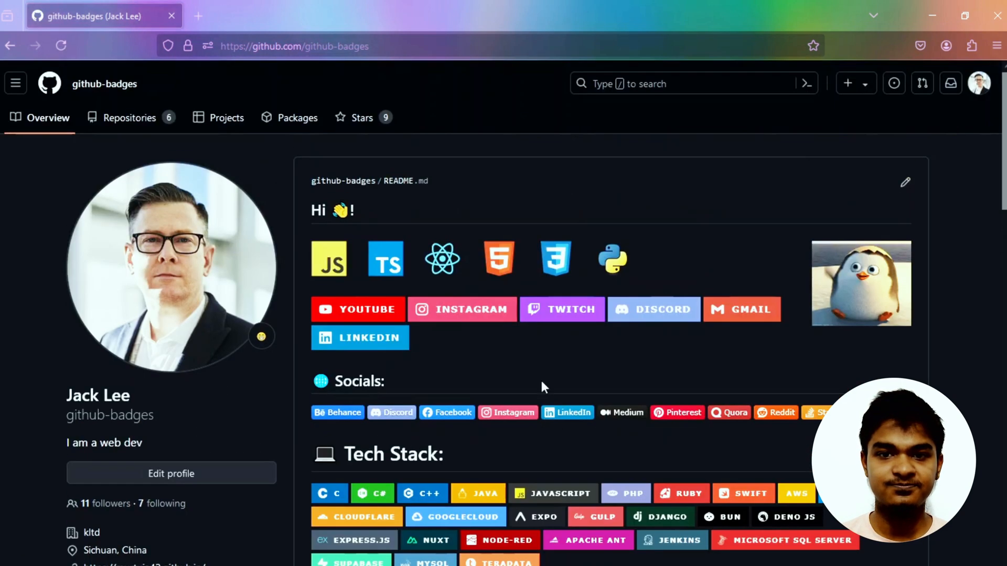
View the profile's full achievements list showing only Pull Shark and Quickdraw badges
scroll("down", 3)
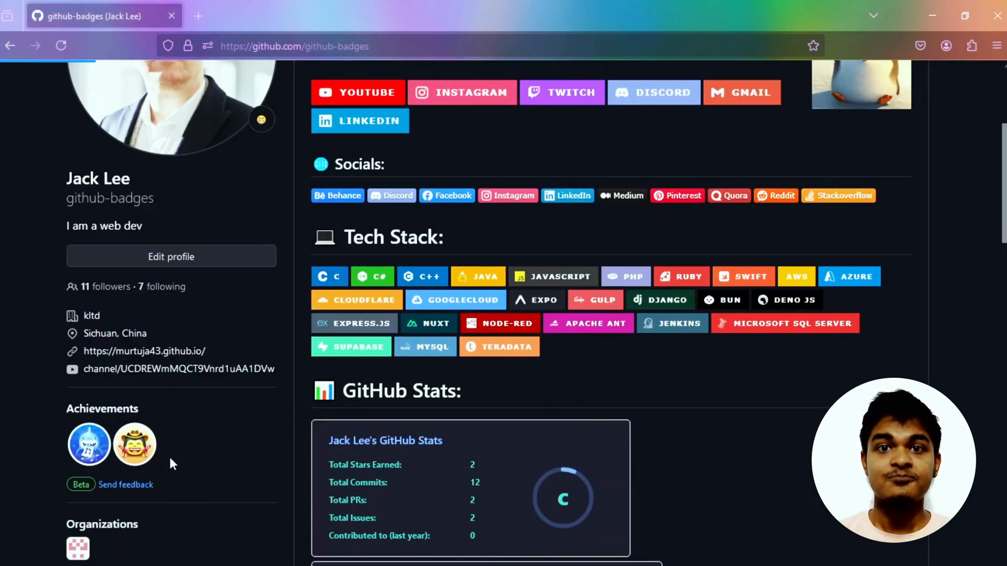
left_click(88, 444)
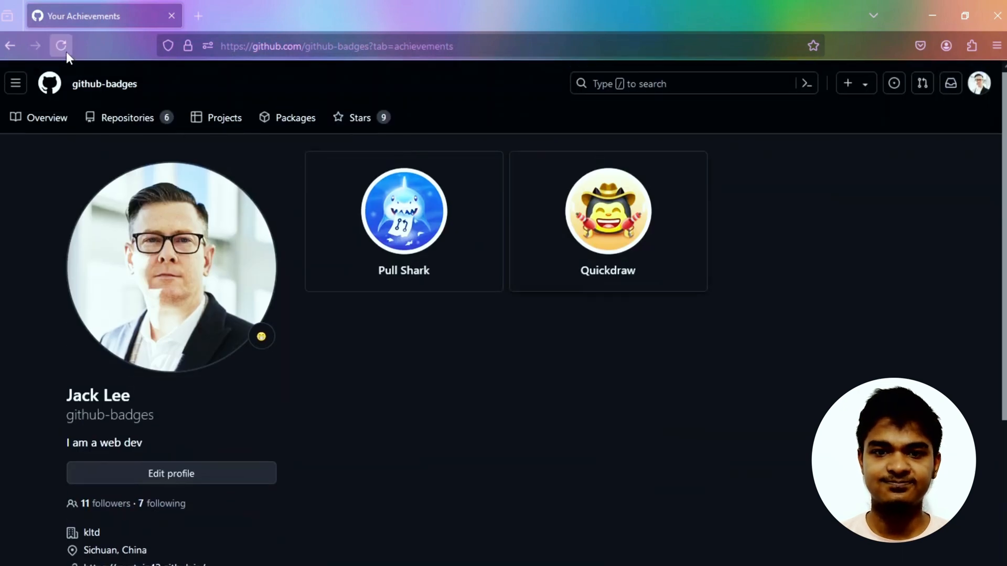
scroll("down", 3)
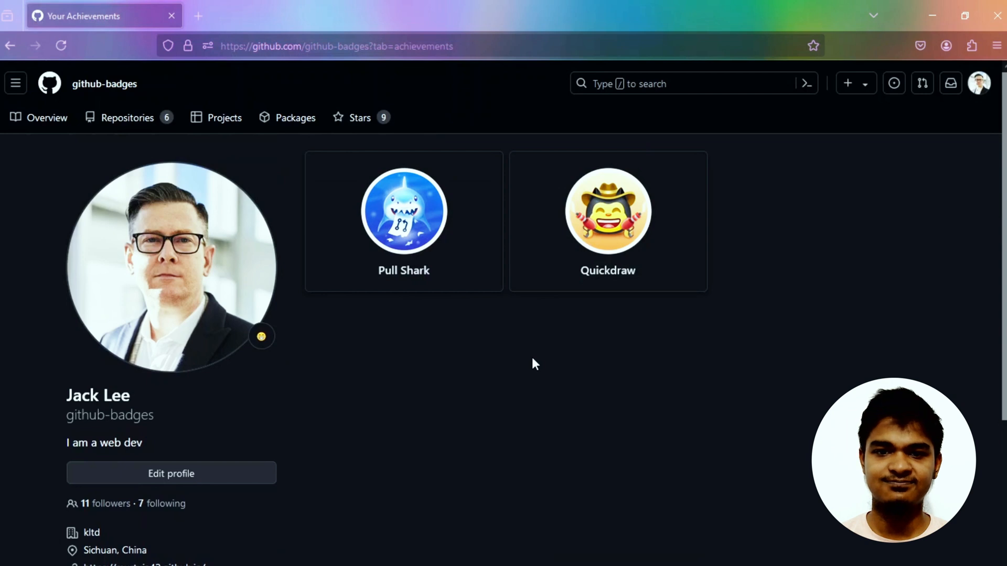
Create a public repository named yolo_badge initialized with a README file
left_click(128, 117)
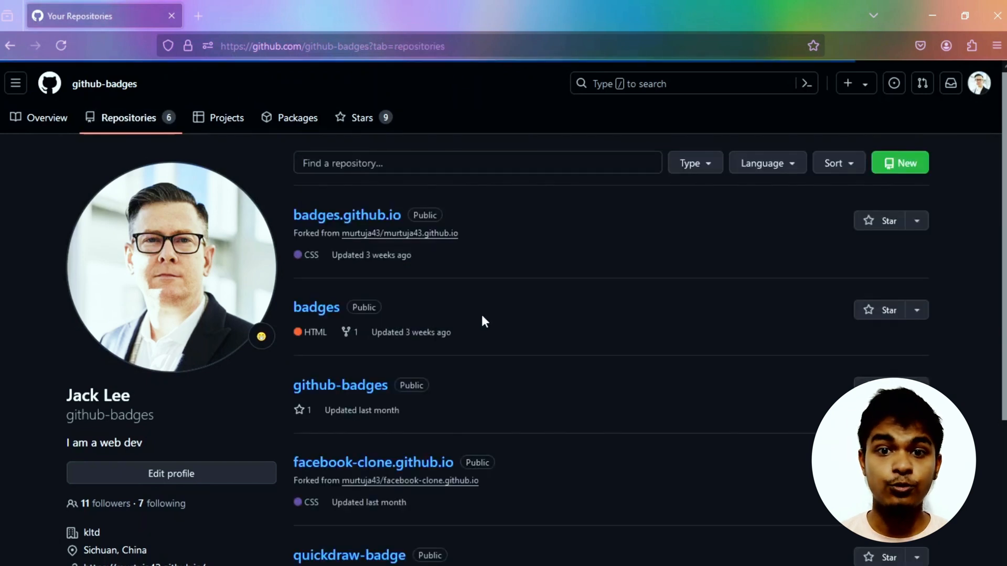
scroll("down", 3)
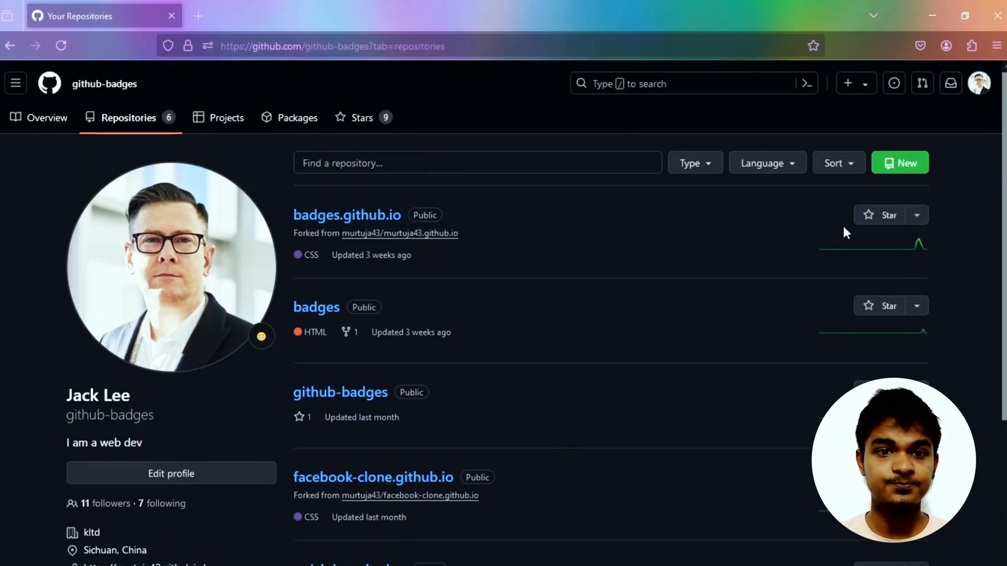
left_click(900, 163)
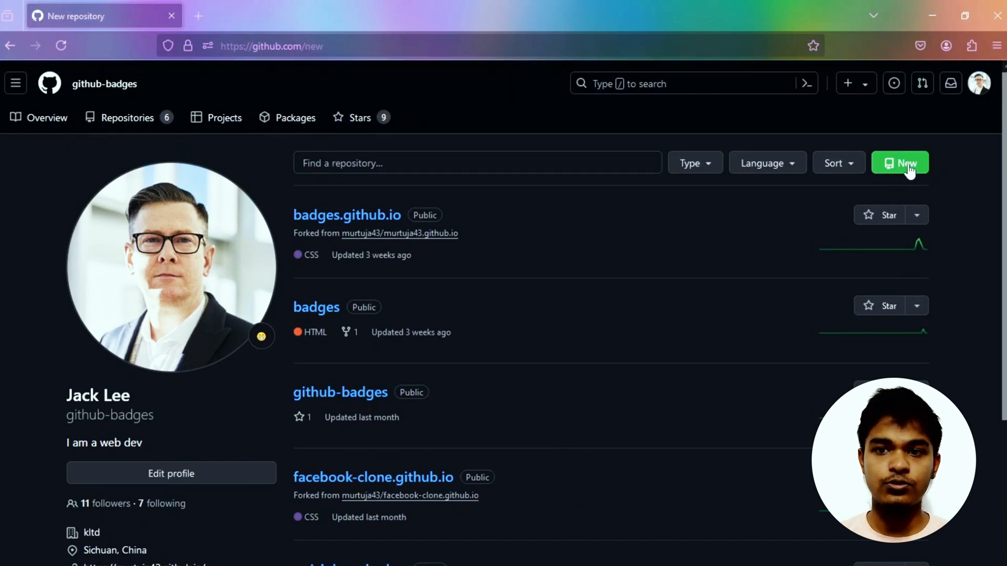
left_click(900, 164)
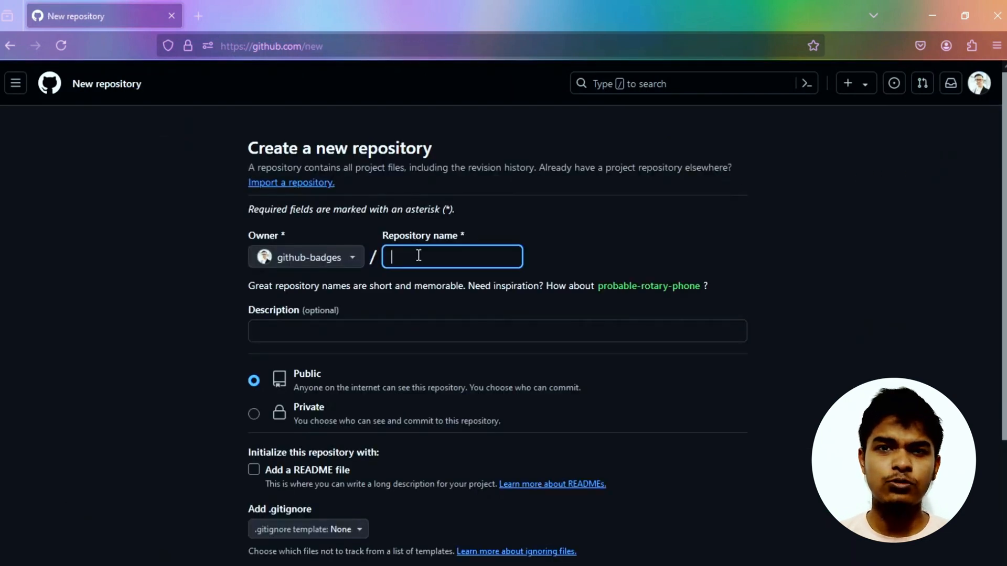
type("yolo_badge")
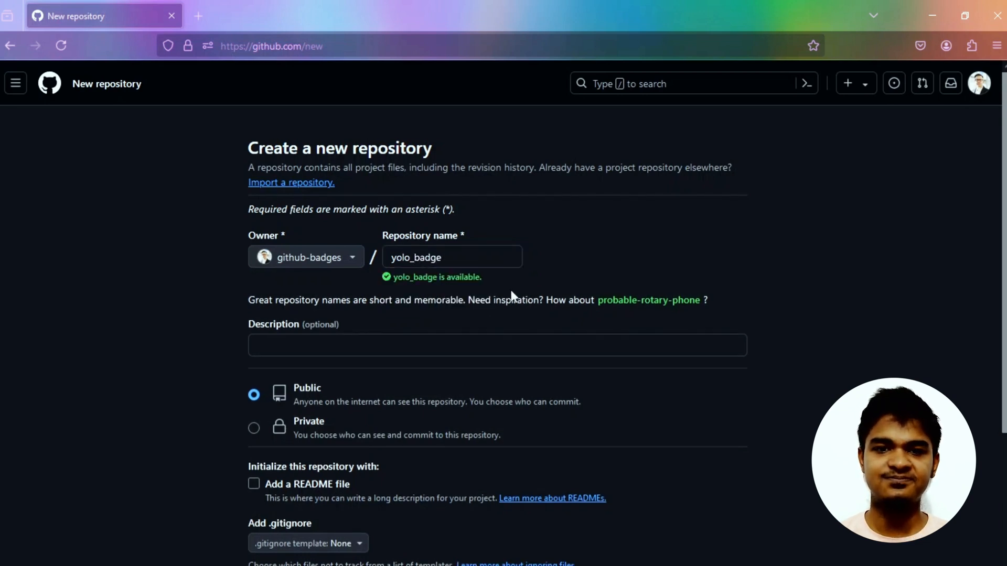
scroll("down", 3)
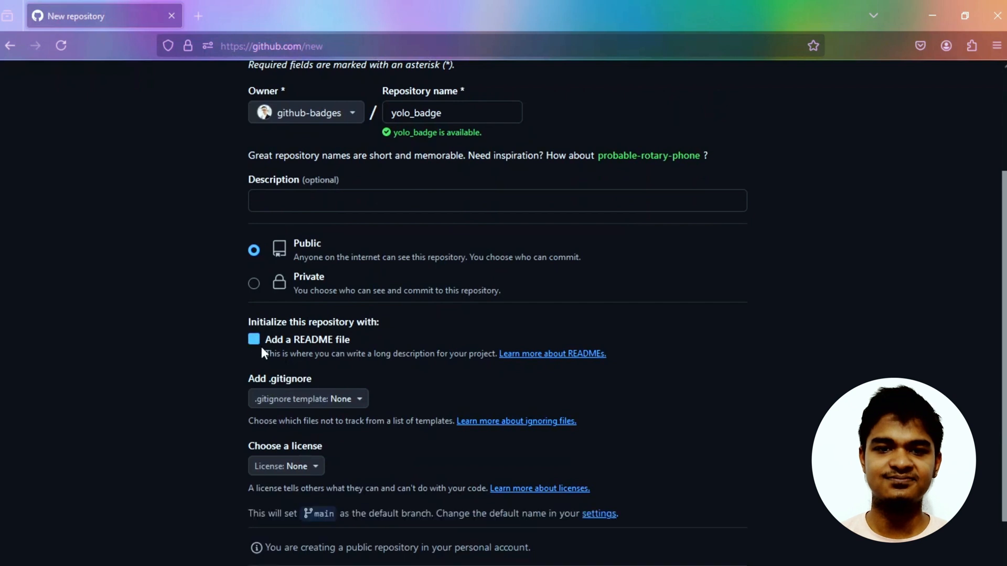
left_click(254, 339)
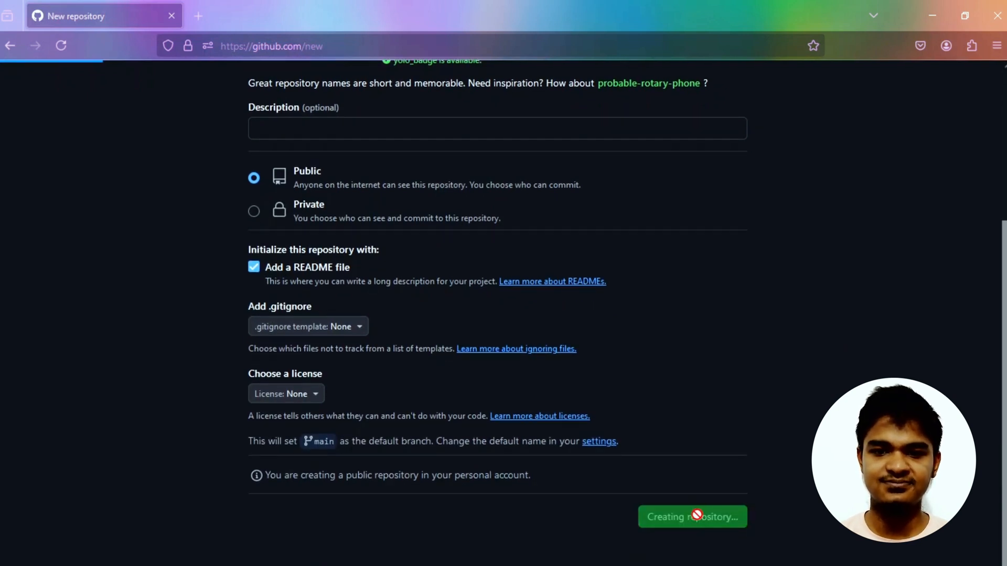
left_click(691, 516)
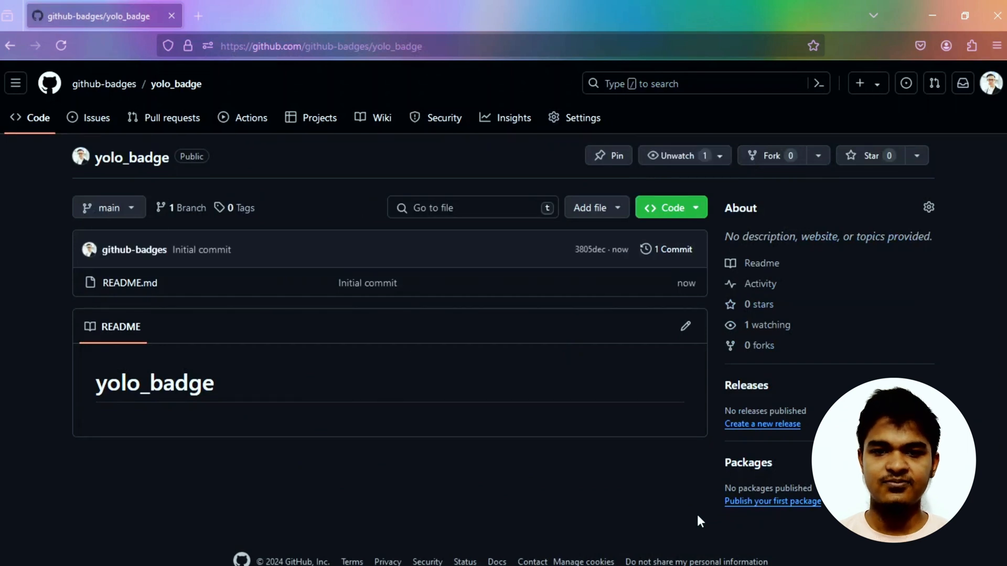
mouse_move(279, 297)
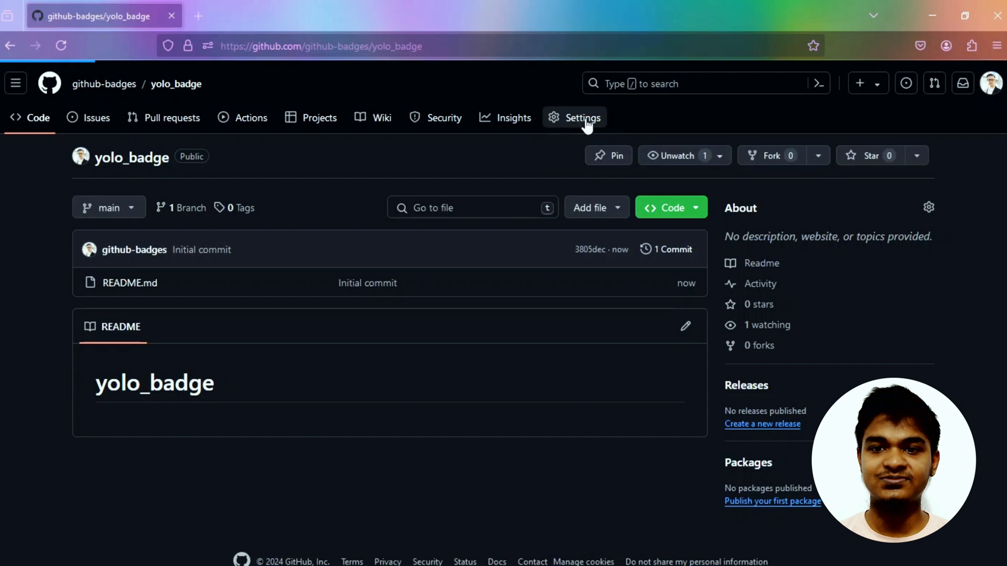
Show the yolo_badge repository's Collaborators access settings, currently empty
left_click(582, 117)
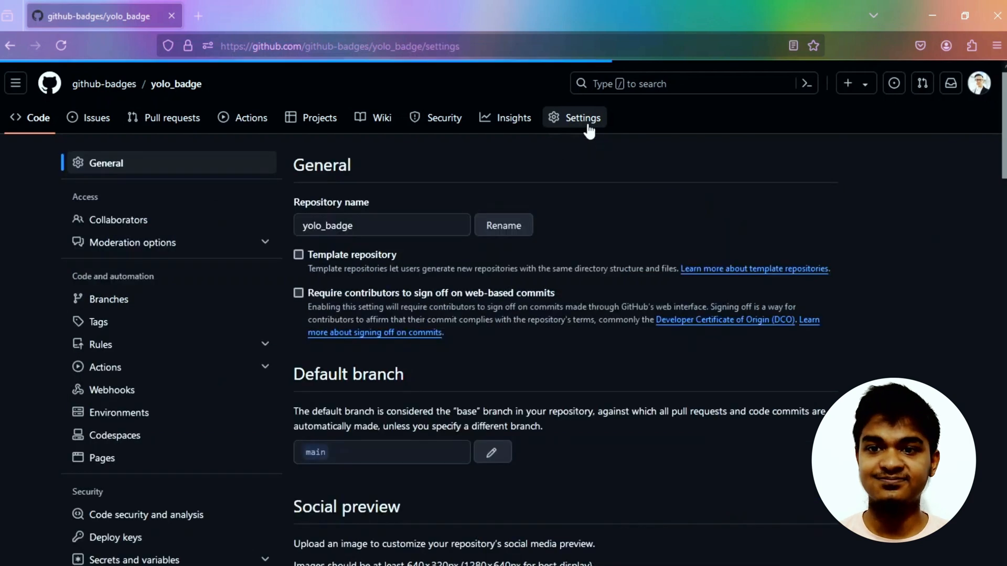
mouse_move(119, 219)
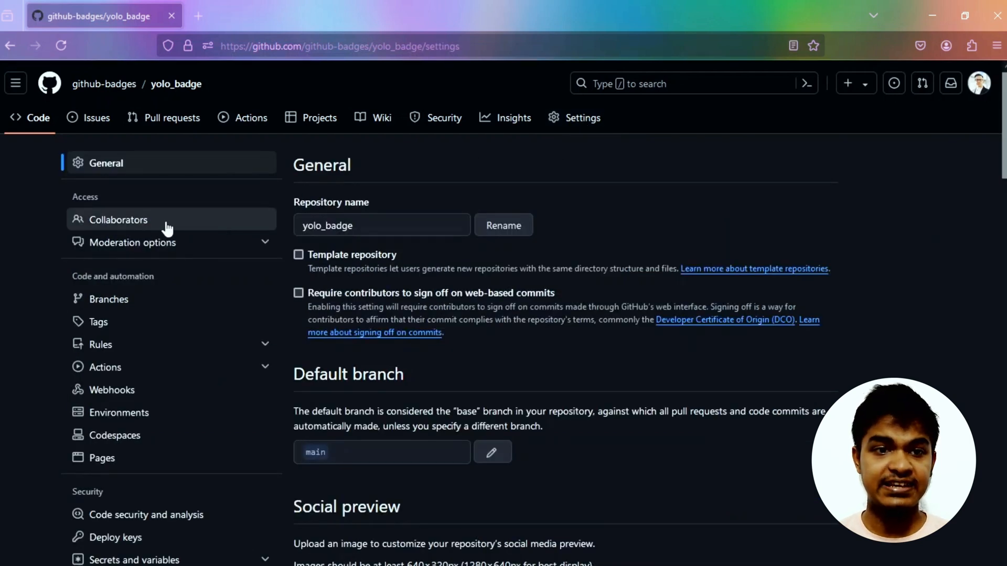
left_click(119, 219)
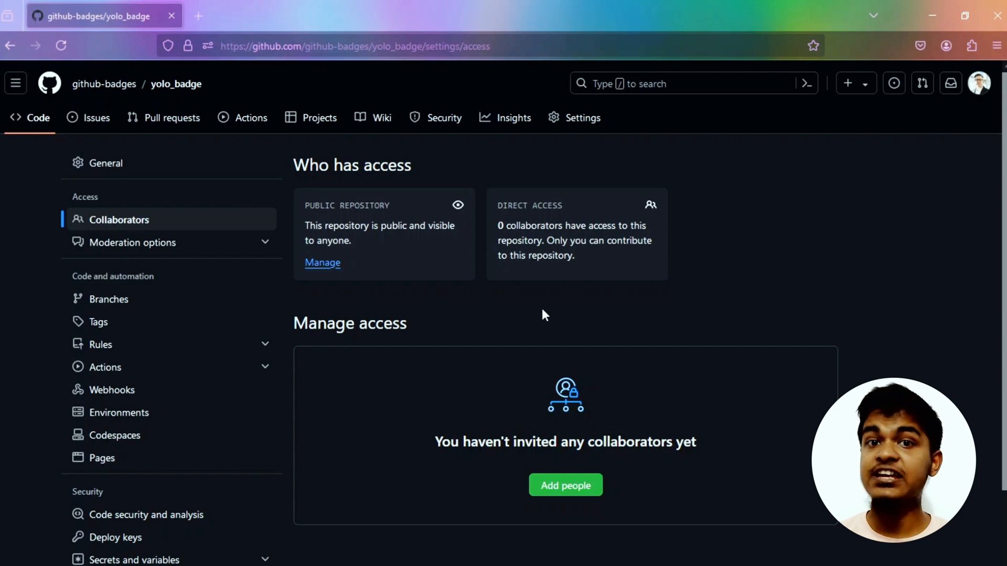
Invite the user found by searching 'murt' as a yolo_badge collaborator, pending acceptance
left_click(564, 484)
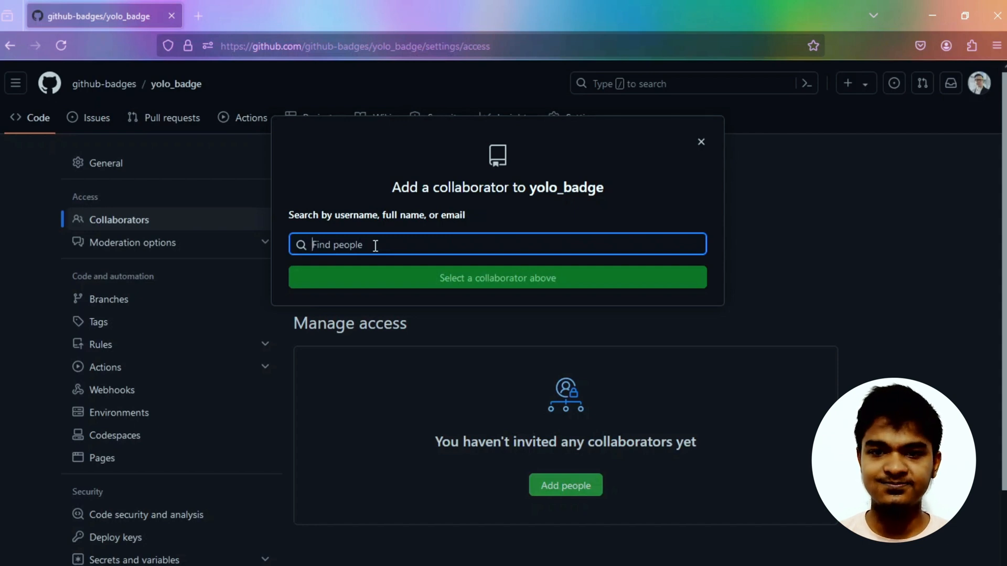
type("murtuja43")
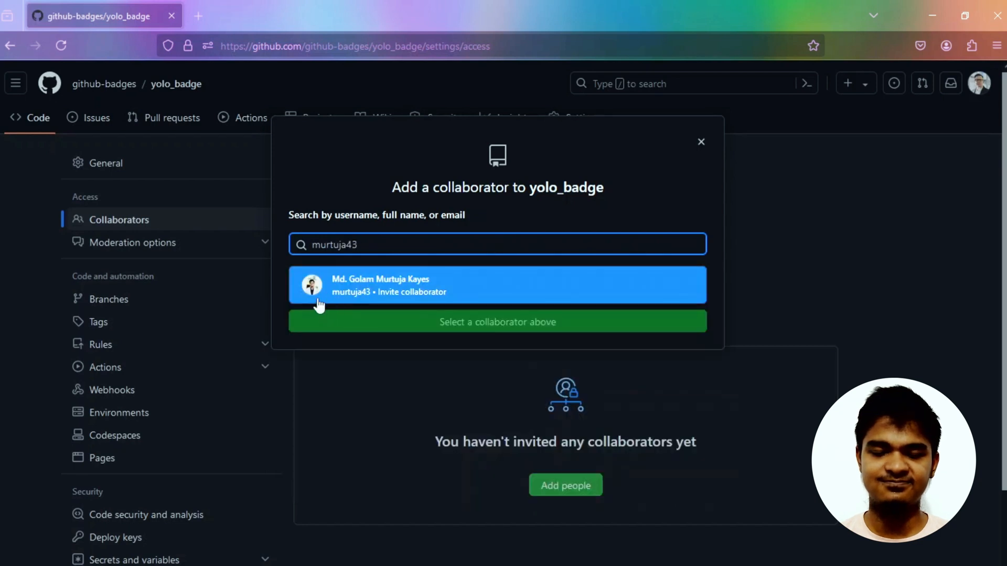
mouse_move(478, 297)
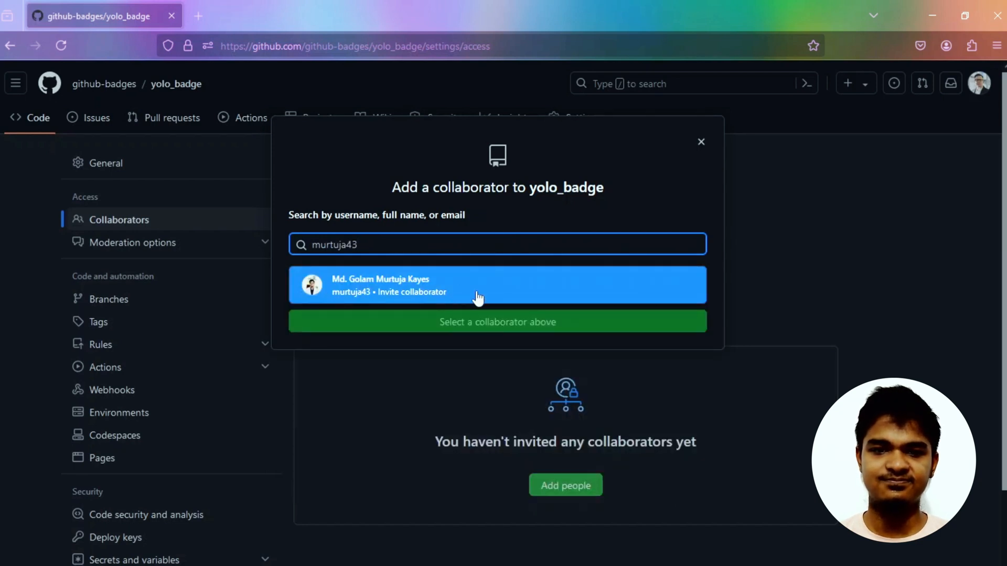
left_click(479, 285)
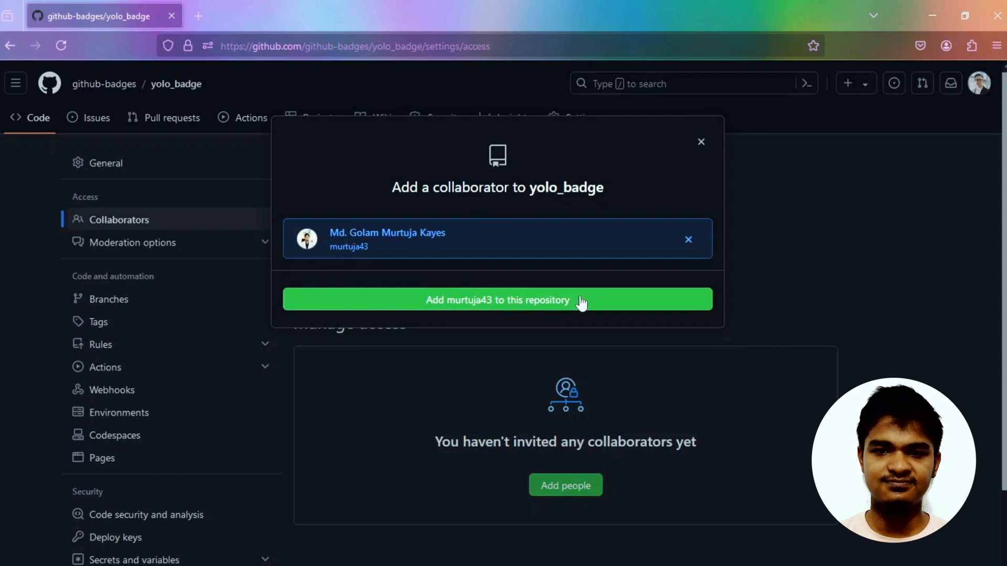
left_click(497, 300)
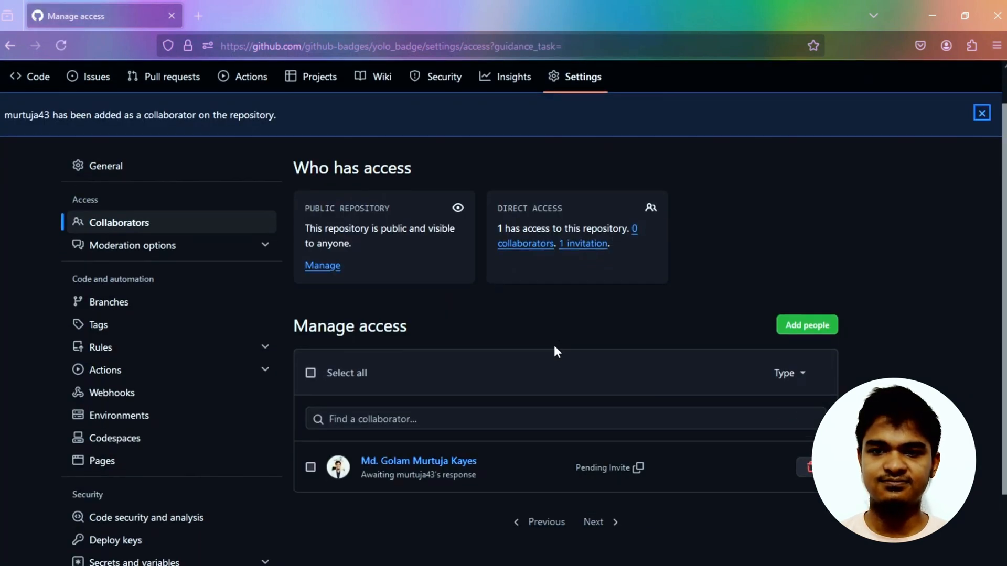
scroll("down", 3)
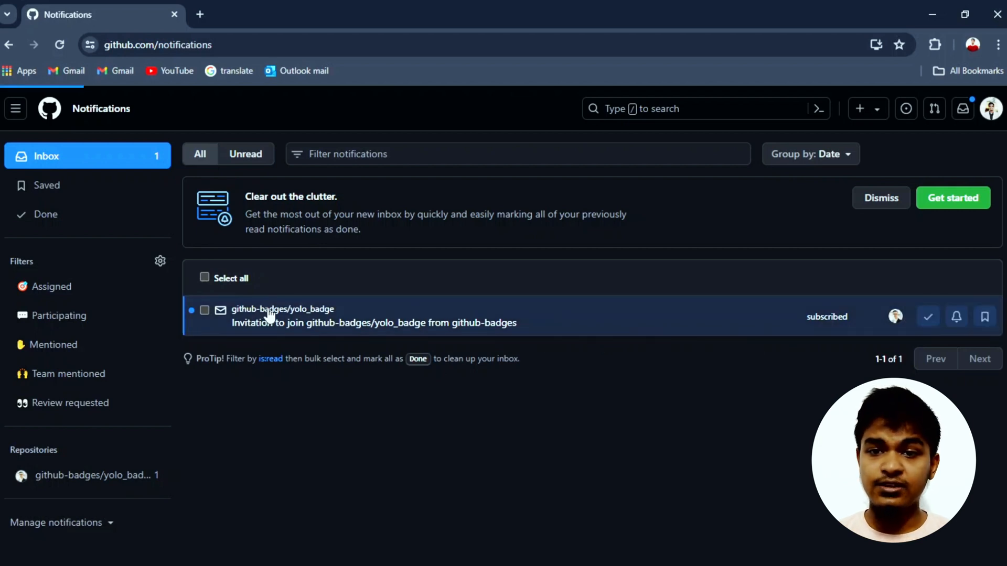
From the second account's notifications, accept the yolo_badge collaboration invitation as murtuja43
left_click(282, 308)
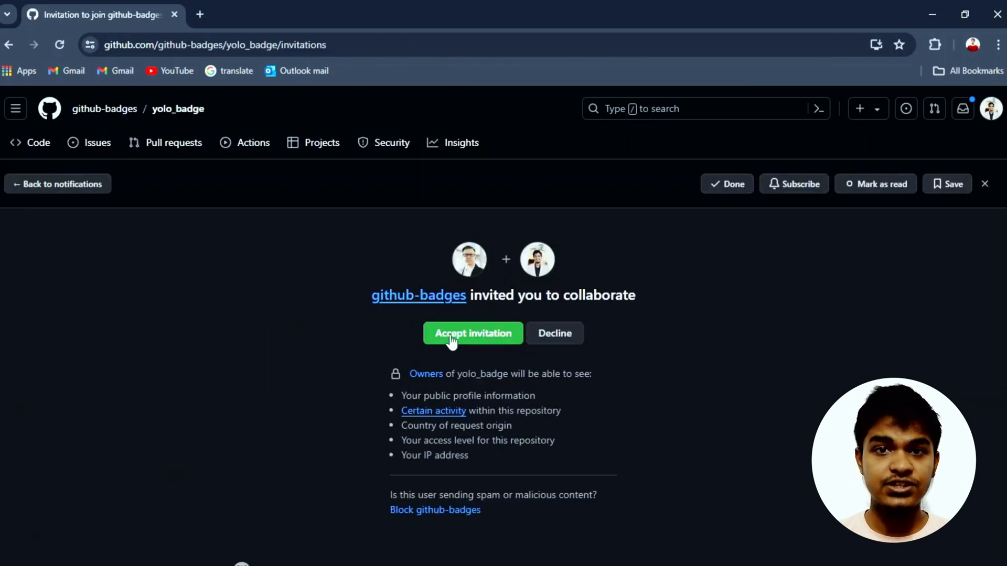
left_click(472, 333)
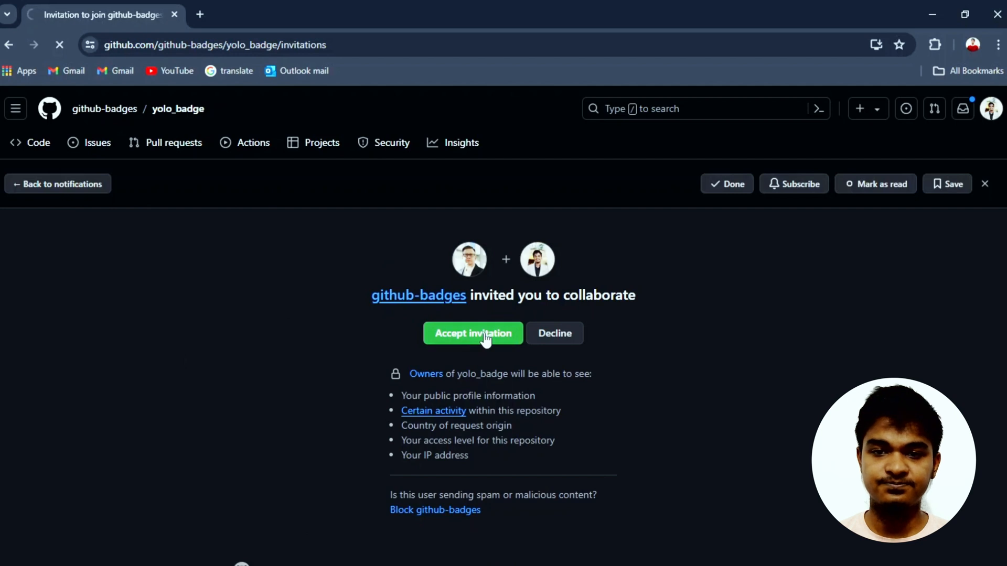
left_click(473, 333)
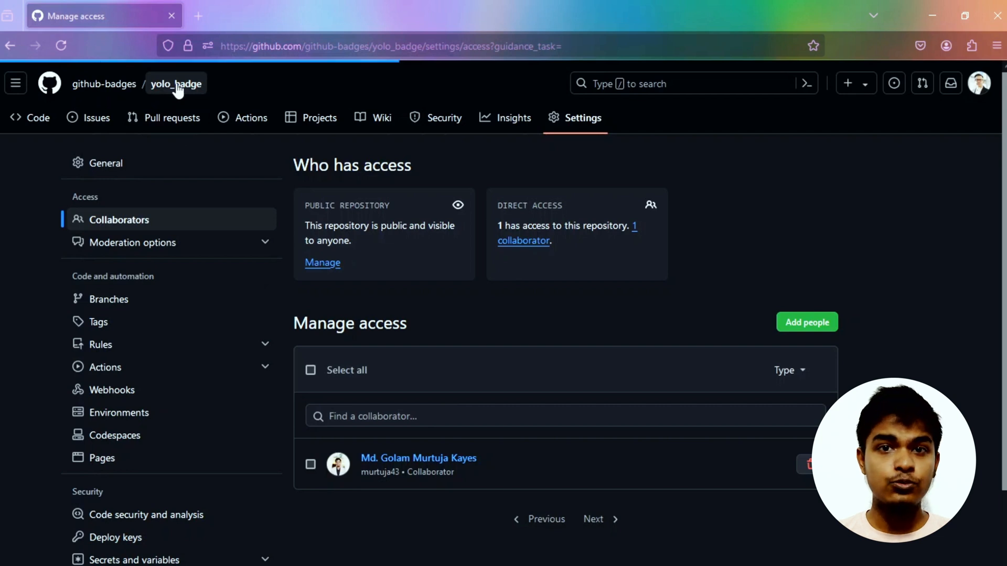
Return to yolo_badge and show the overview of all its branches
left_click(175, 83)
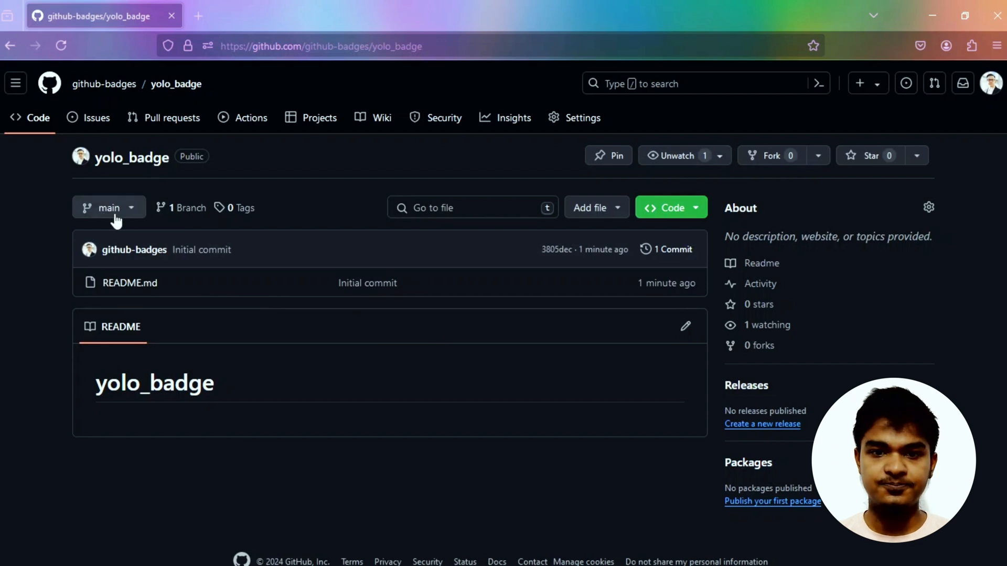
left_click(108, 208)
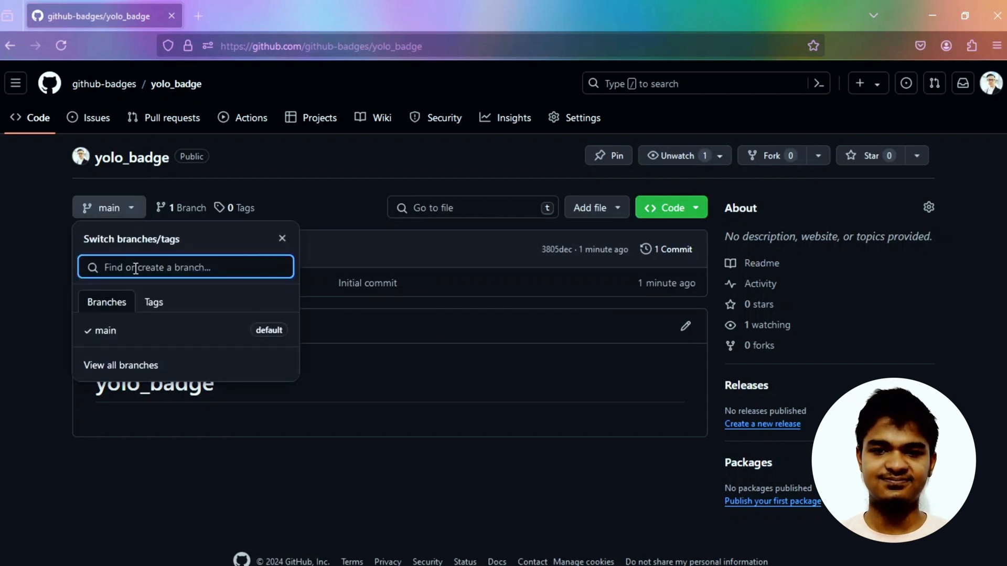
left_click(281, 238)
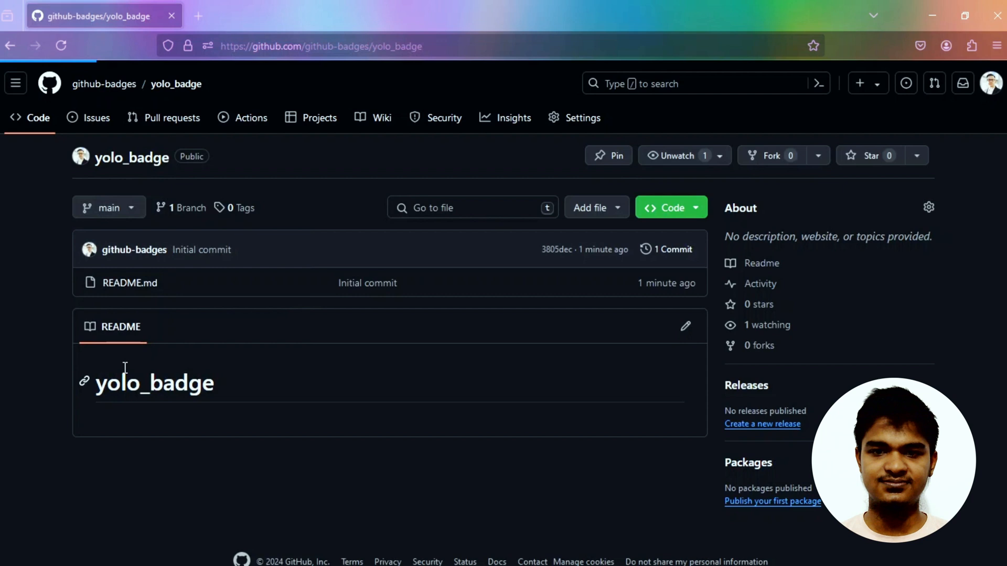
left_click(187, 207)
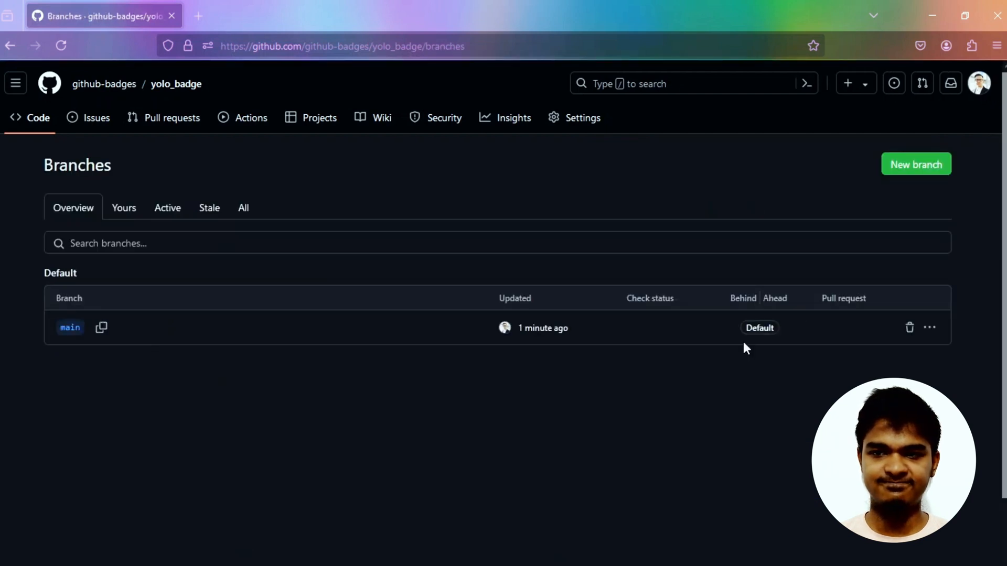
Create branch new-branch-1 from main and switch to its code view
left_click(915, 163)
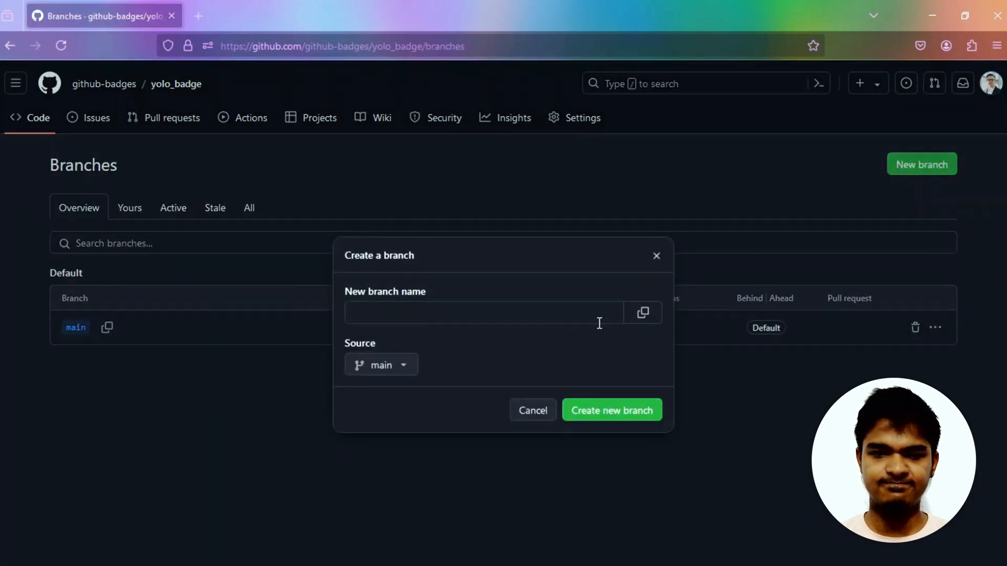
type("new")
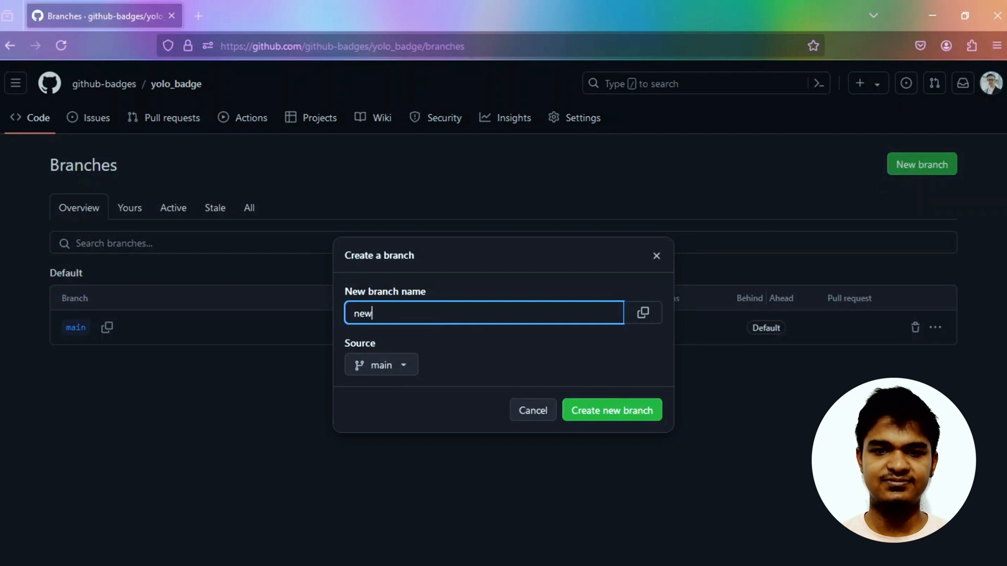
type("-branch-1")
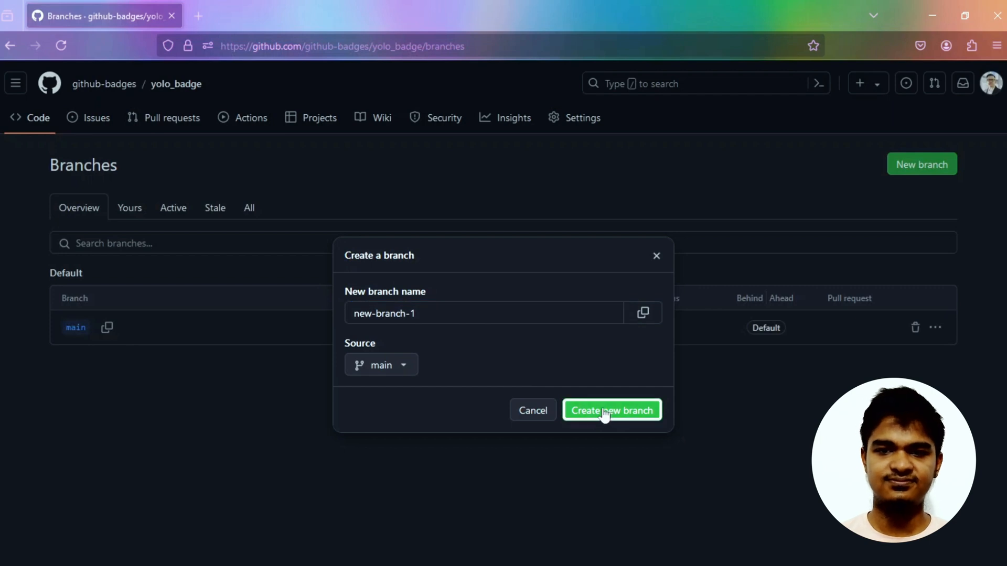
left_click(610, 410)
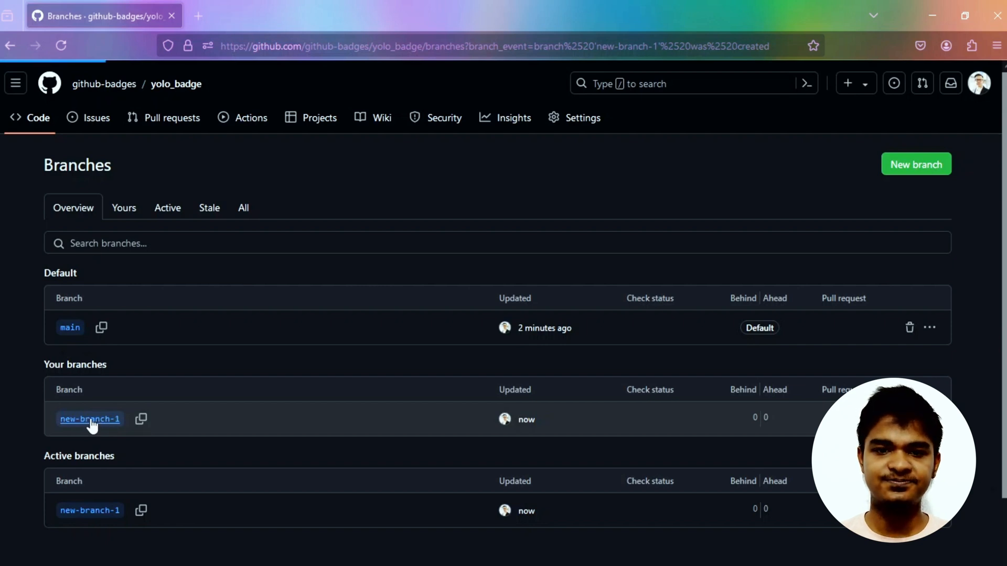
left_click(90, 419)
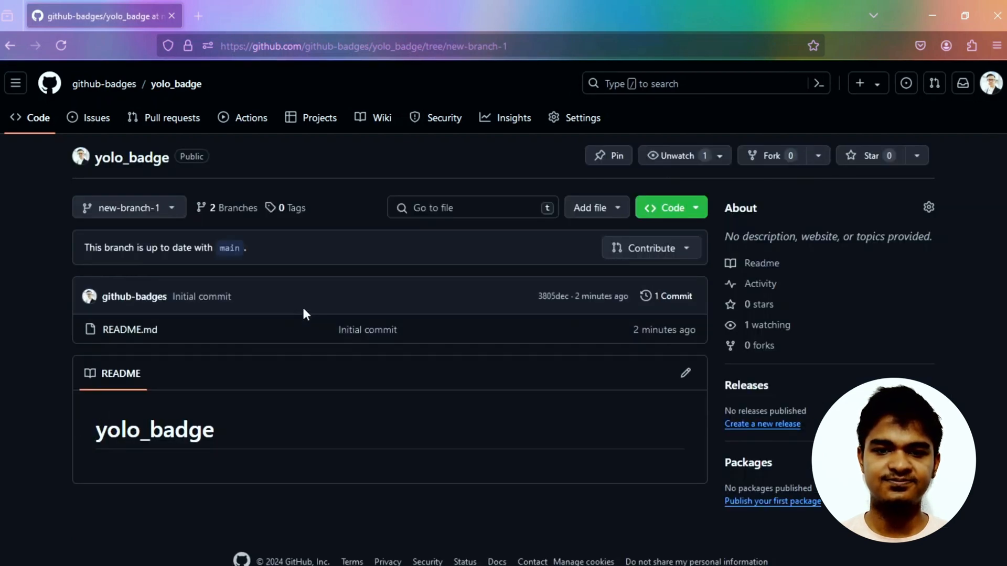
mouse_move(588, 207)
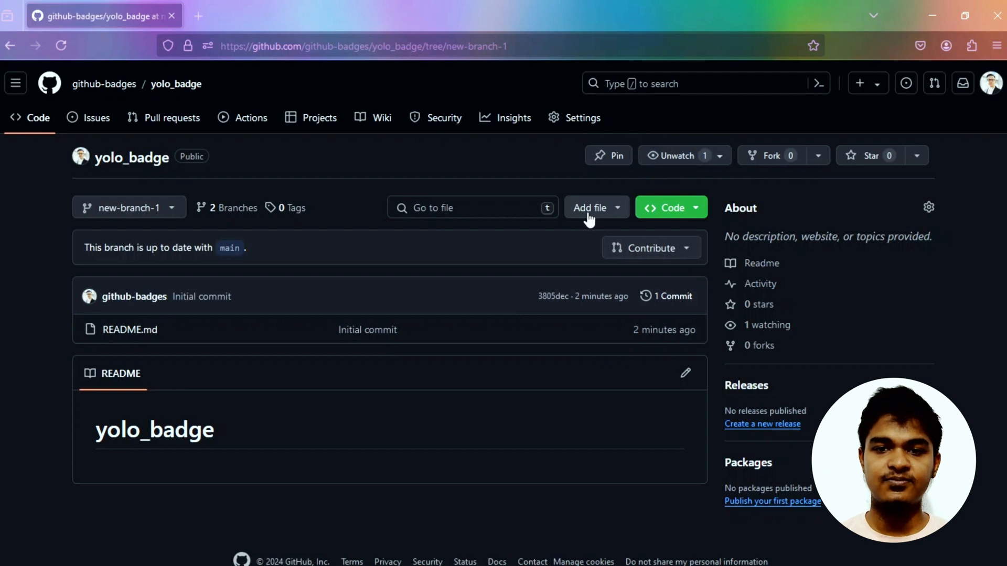
mouse_move(645, 247)
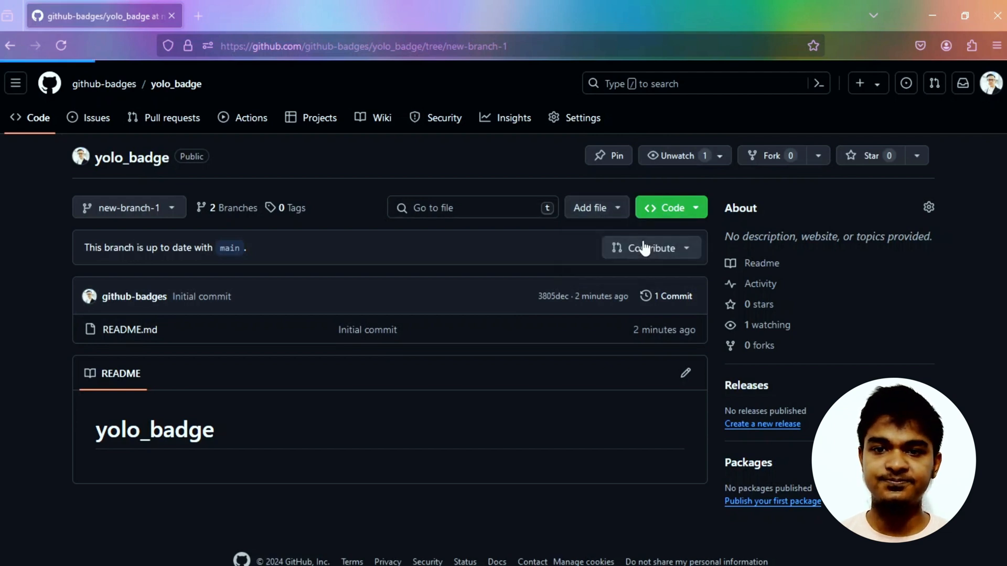
Commit a new main.py containing print("hello world") directly to new-branch-1
left_click(591, 207)
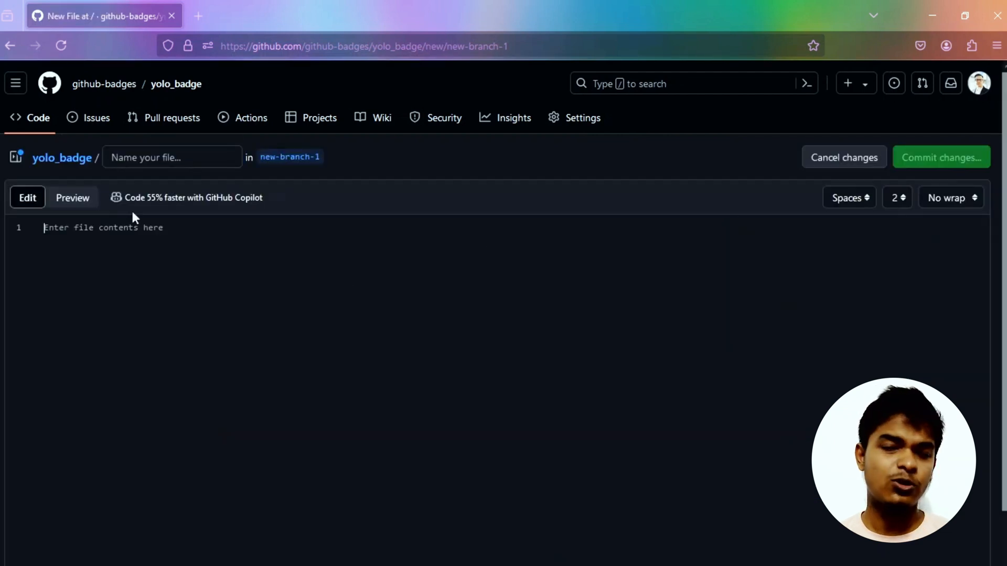
type("main.py")
type("print(")
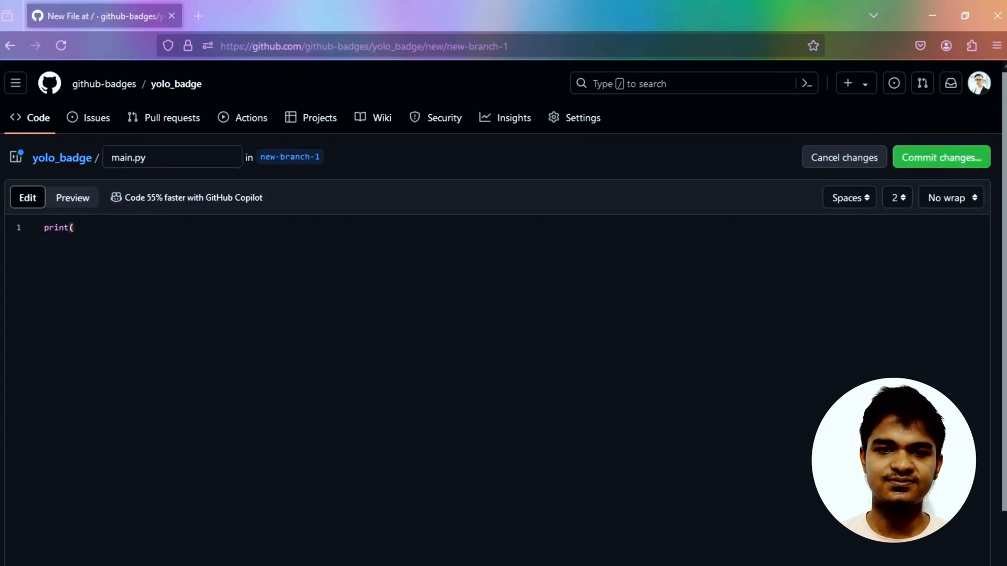
type("\"hello world\"")
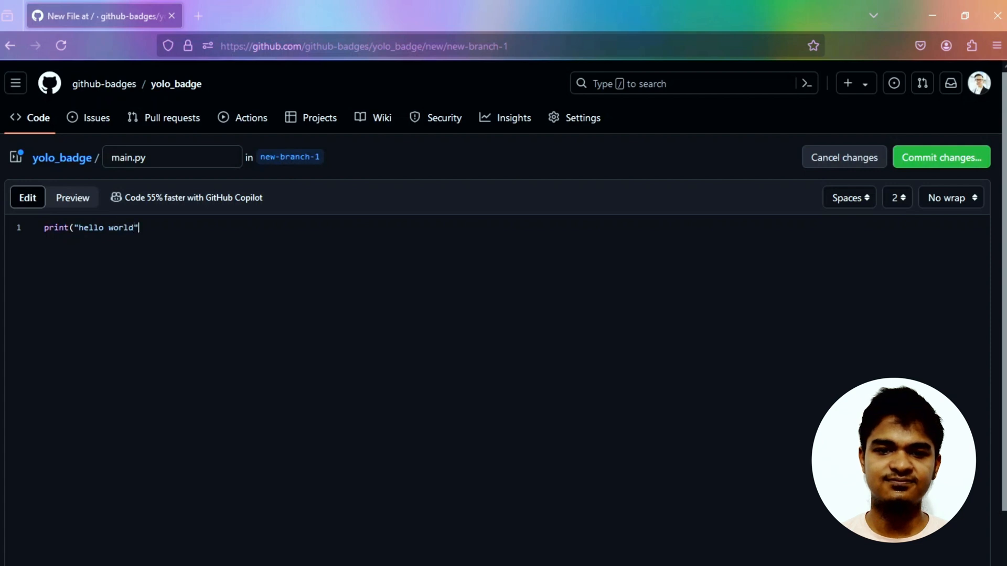
left_click(940, 158)
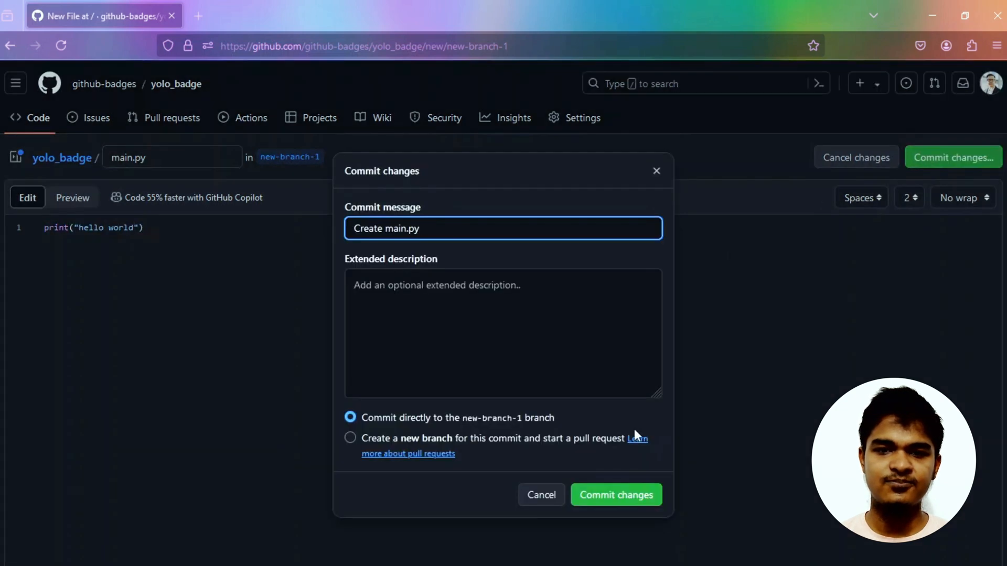
left_click(615, 494)
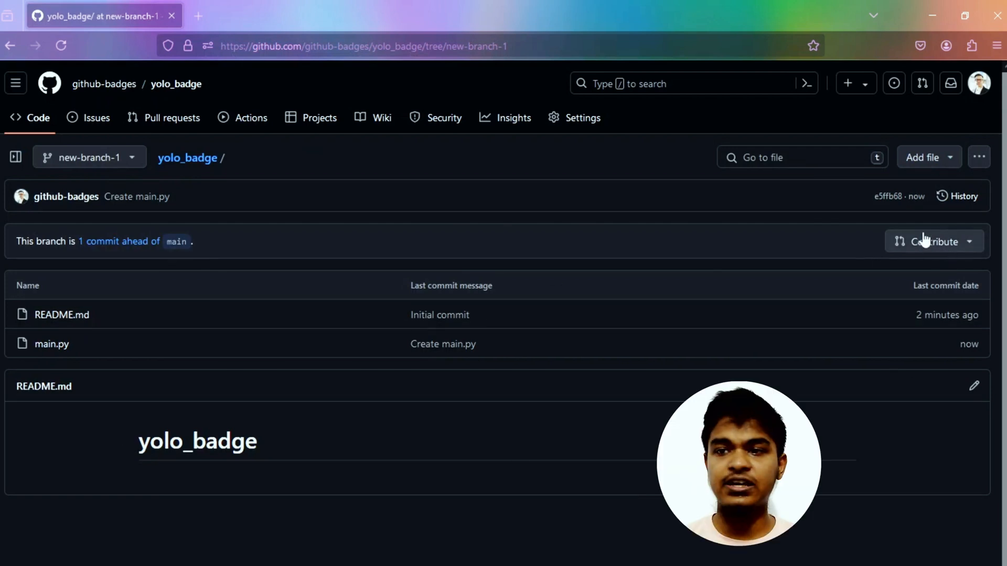
Start a pull request from new-branch-1 into main titled Create main.py with a short description
left_click(932, 241)
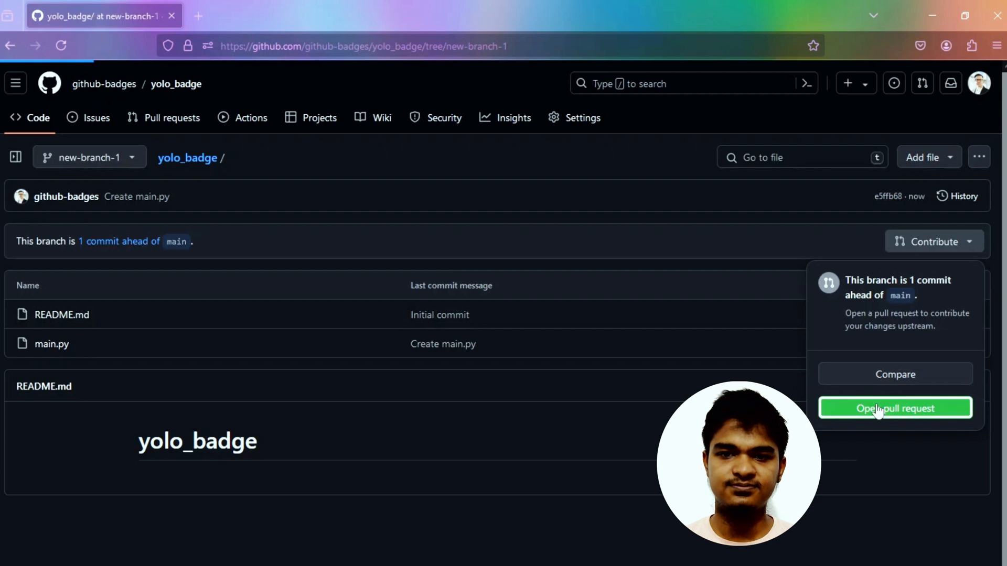
left_click(895, 408)
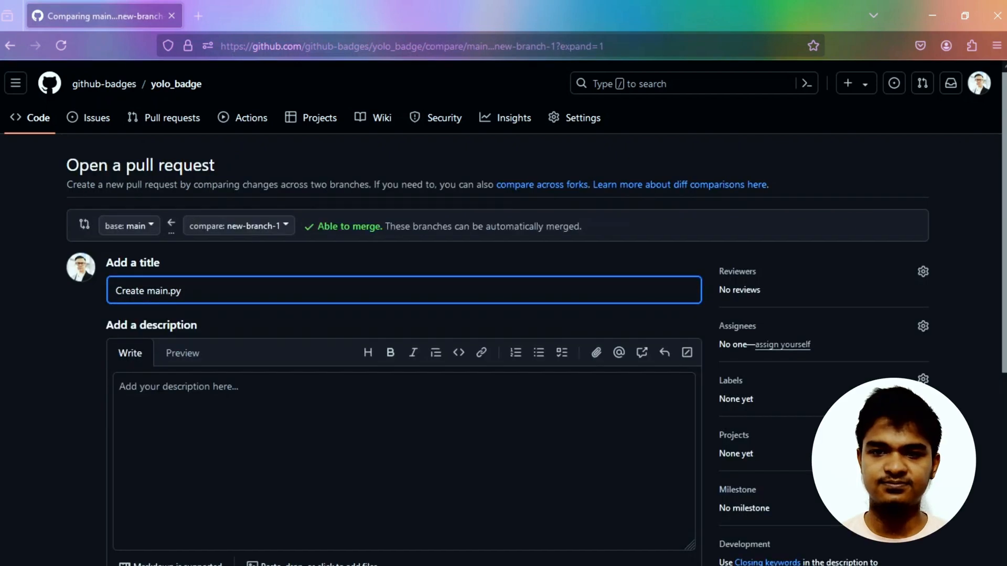
mouse_move(521, 374)
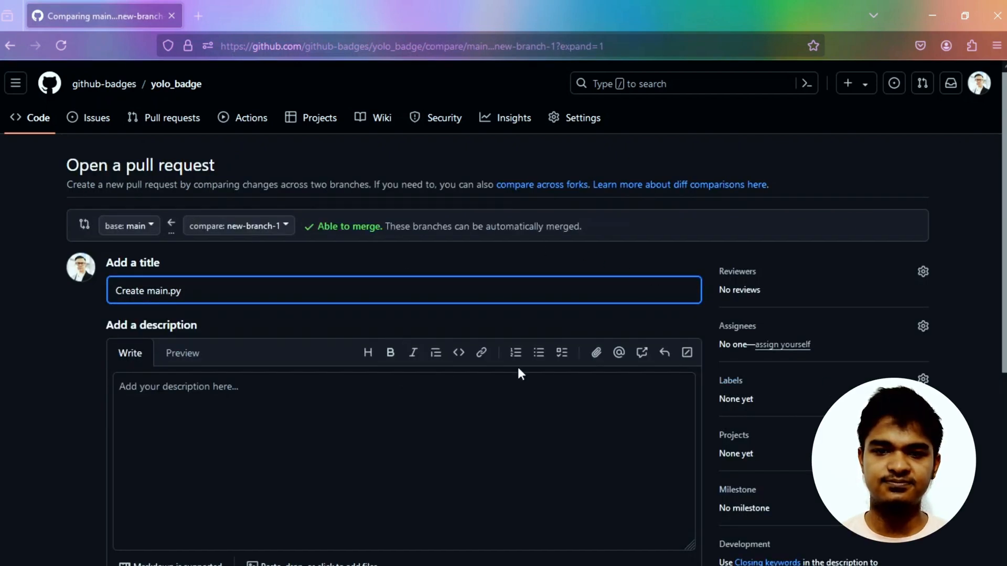
scroll("down", 3)
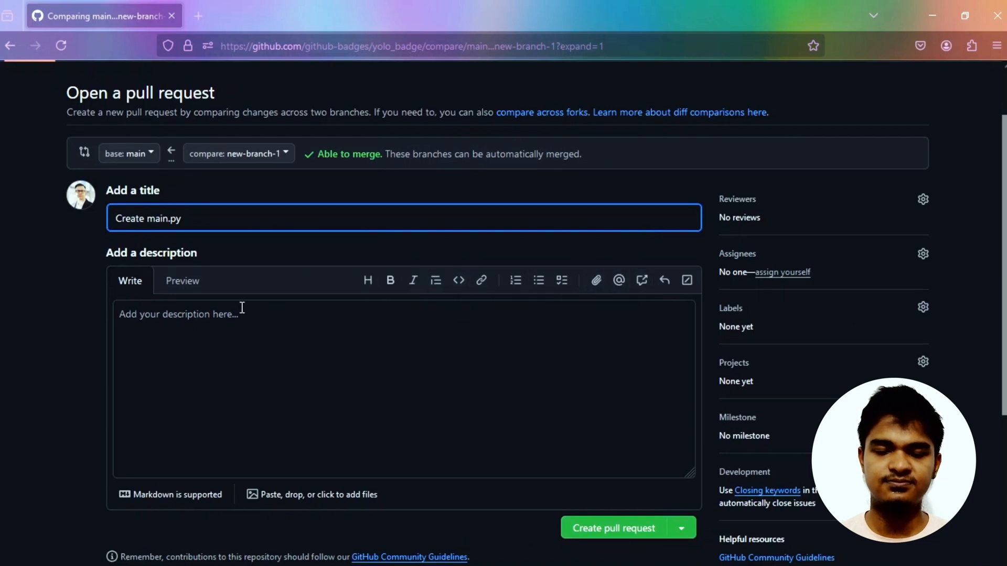
type("dd")
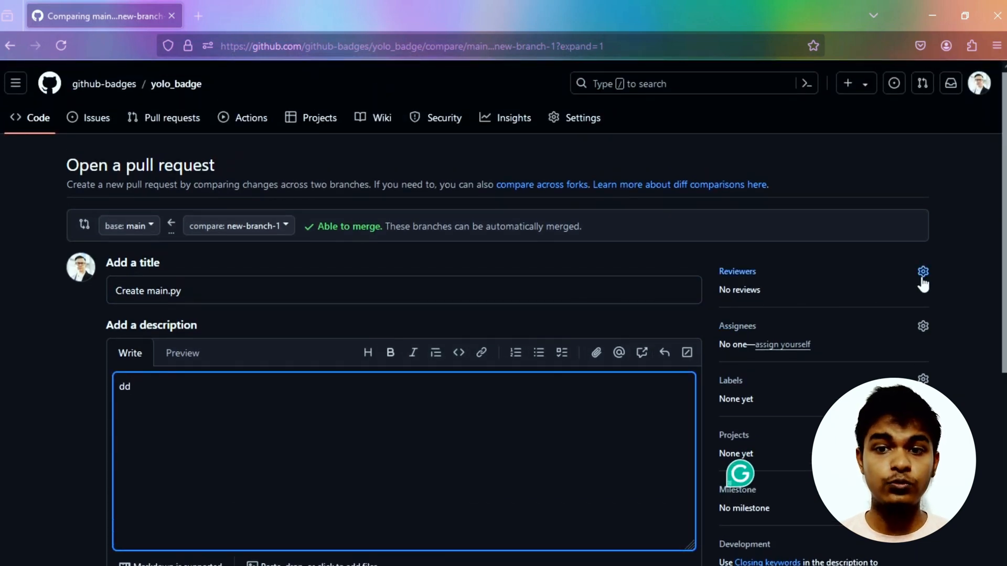
left_click(923, 270)
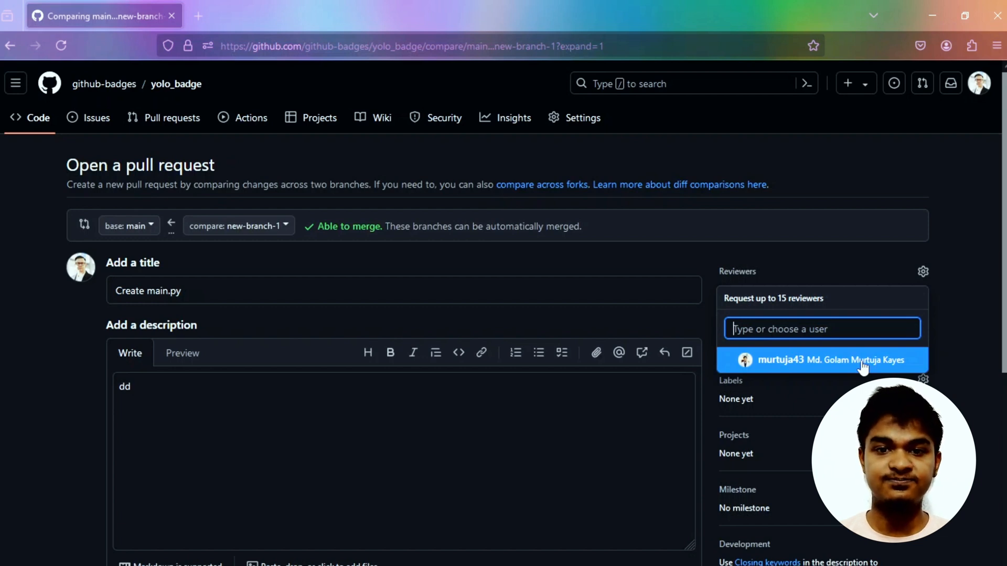
left_click(829, 360)
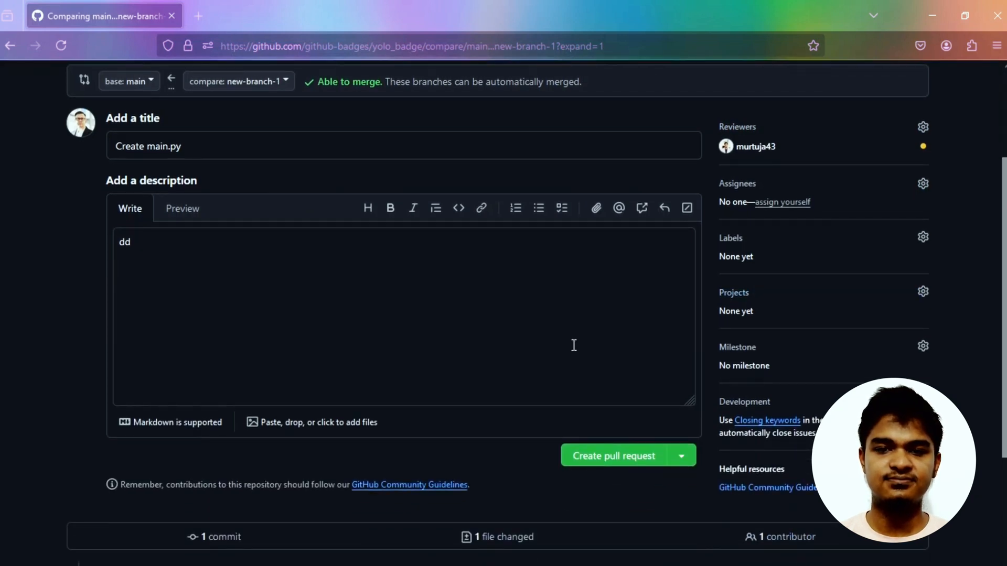
left_click(612, 457)
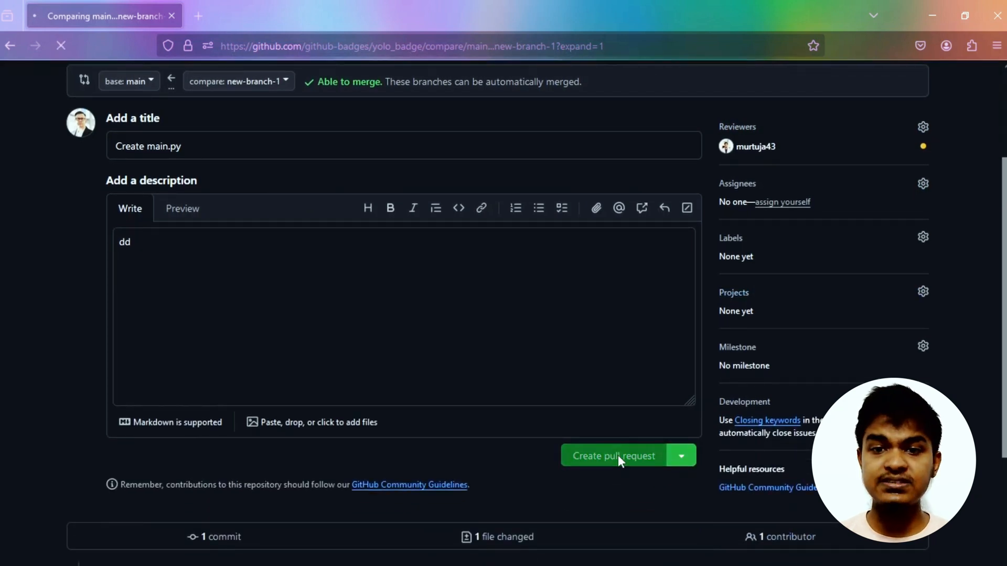
Merge pull request #1 Create main.py into main without the requested review
left_click(612, 456)
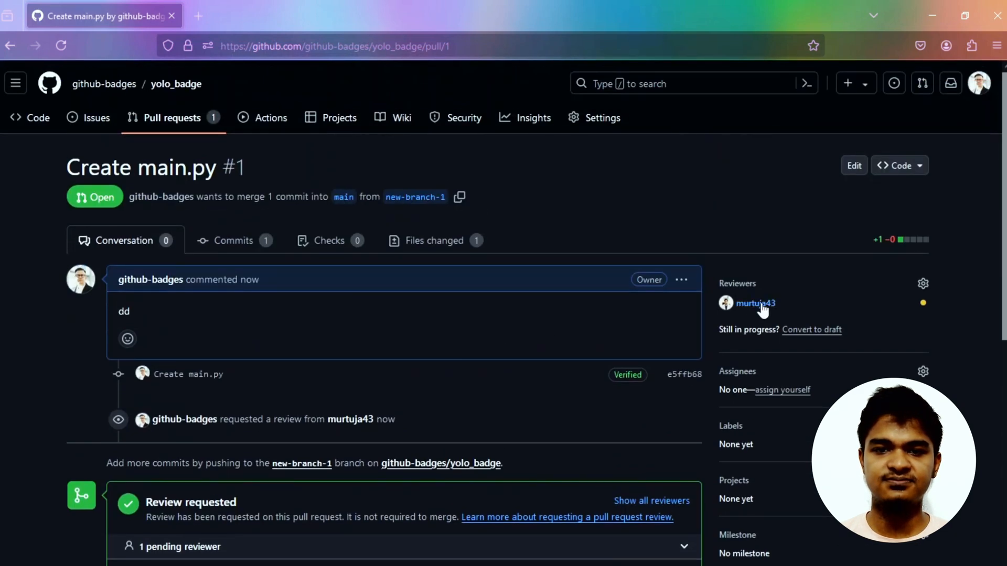
scroll("down", 3)
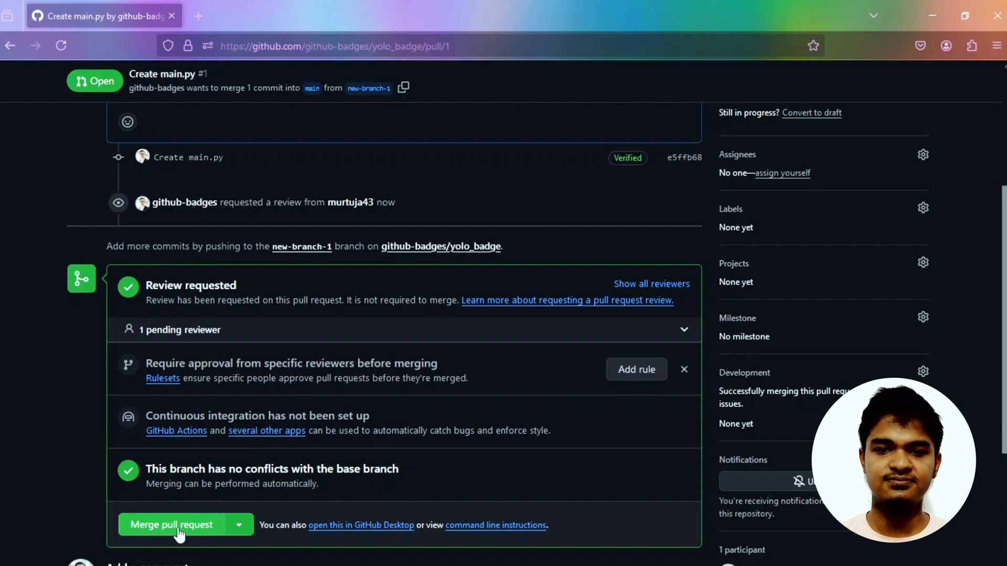
left_click(171, 524)
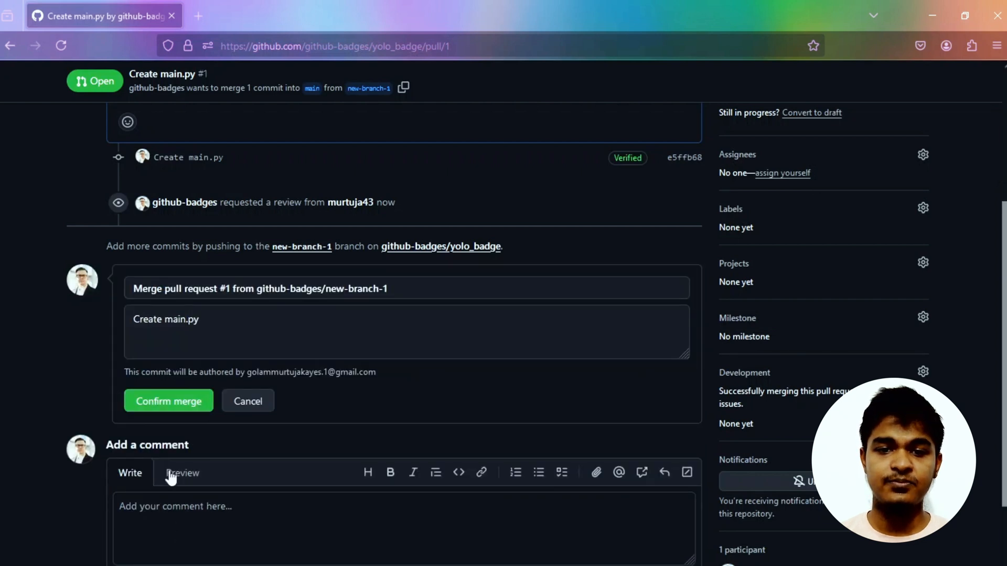
left_click(168, 401)
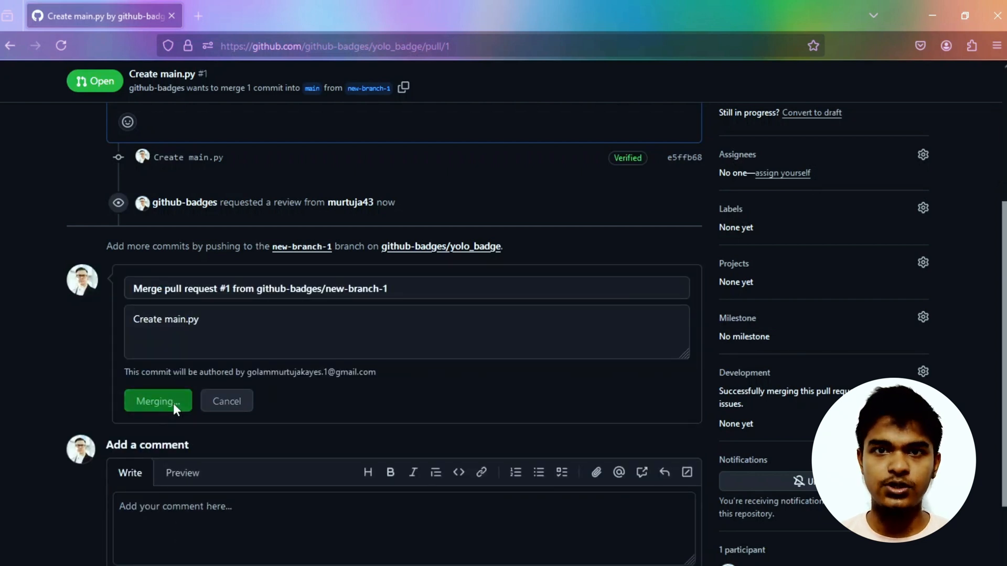
left_click(157, 401)
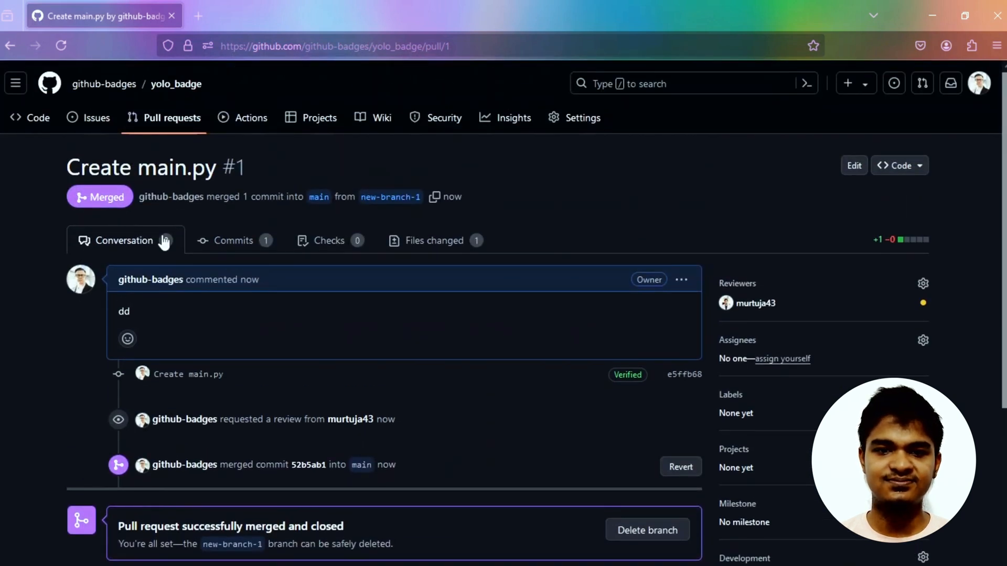
Check the profile's newly unlocked YOLO achievement credited to yolo_badge #1
left_click(978, 82)
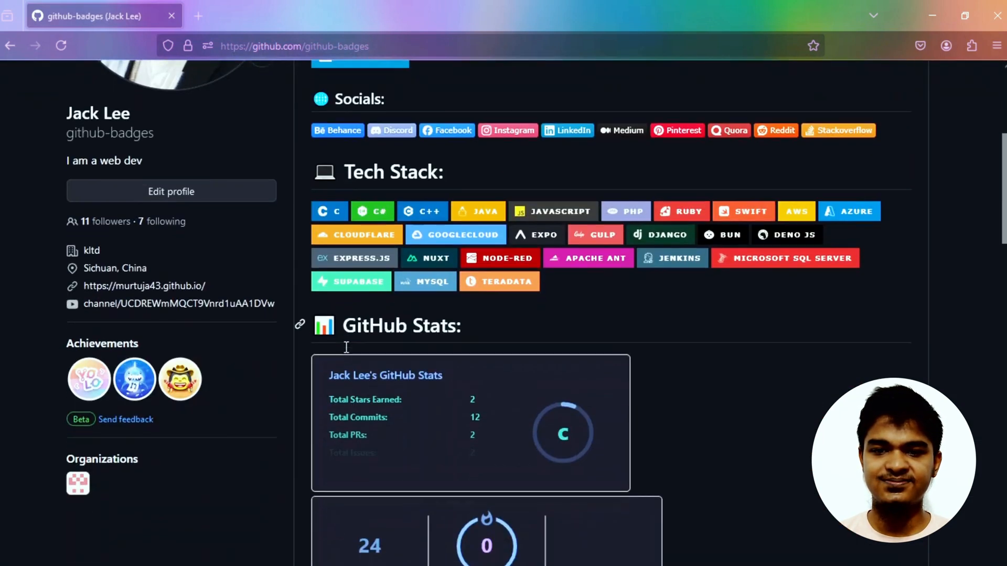
scroll("down", 3)
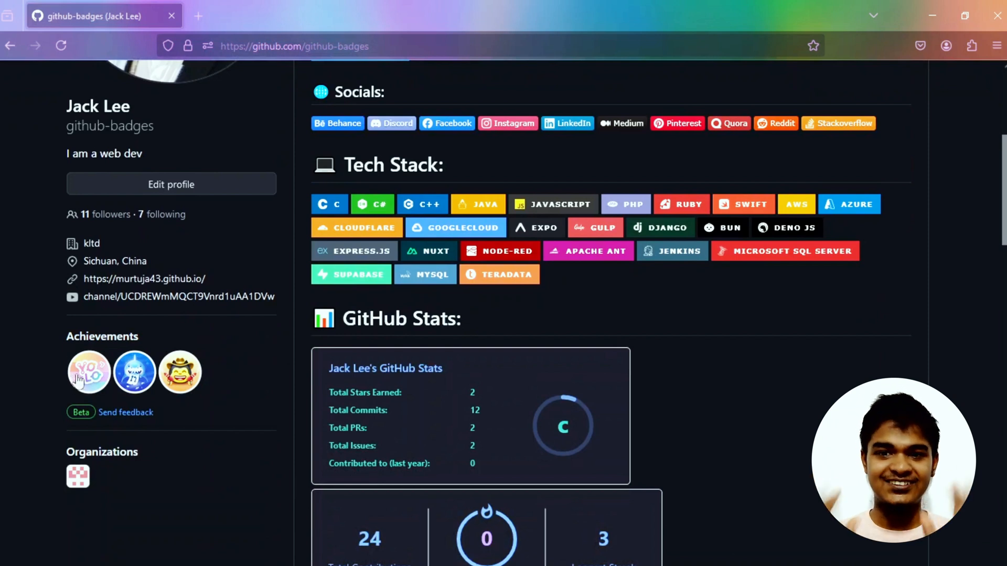
left_click(88, 371)
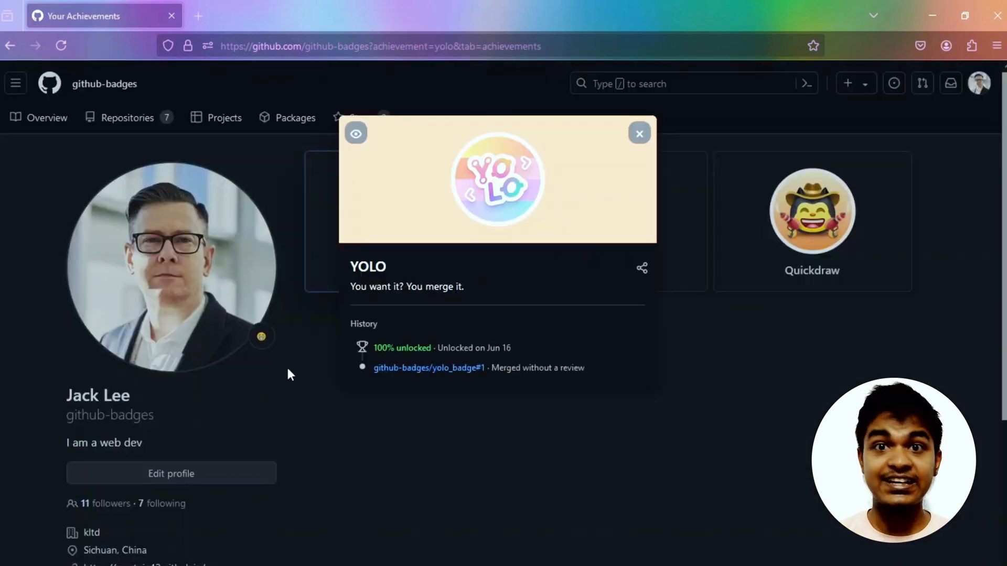
mouse_move(504, 273)
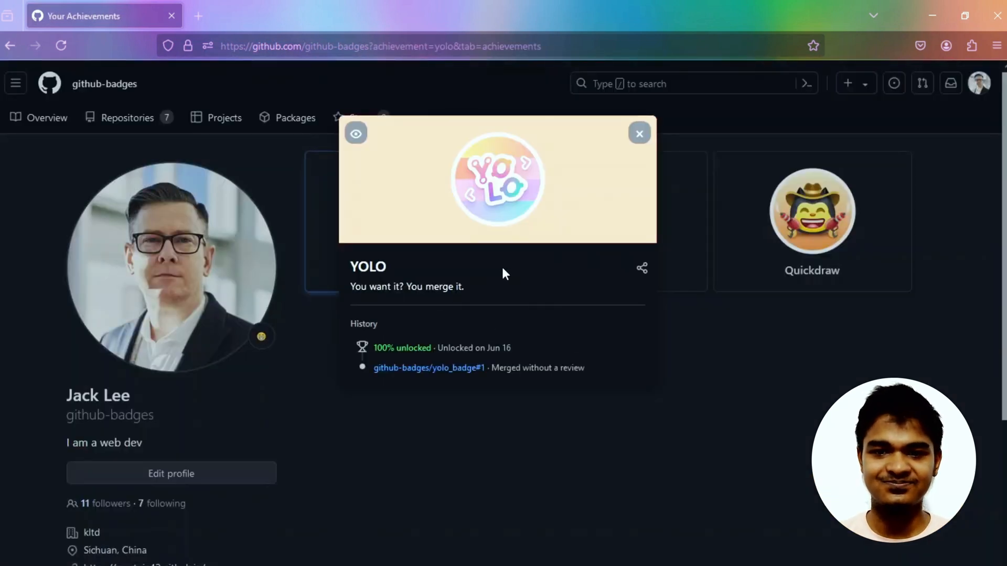
left_click(639, 133)
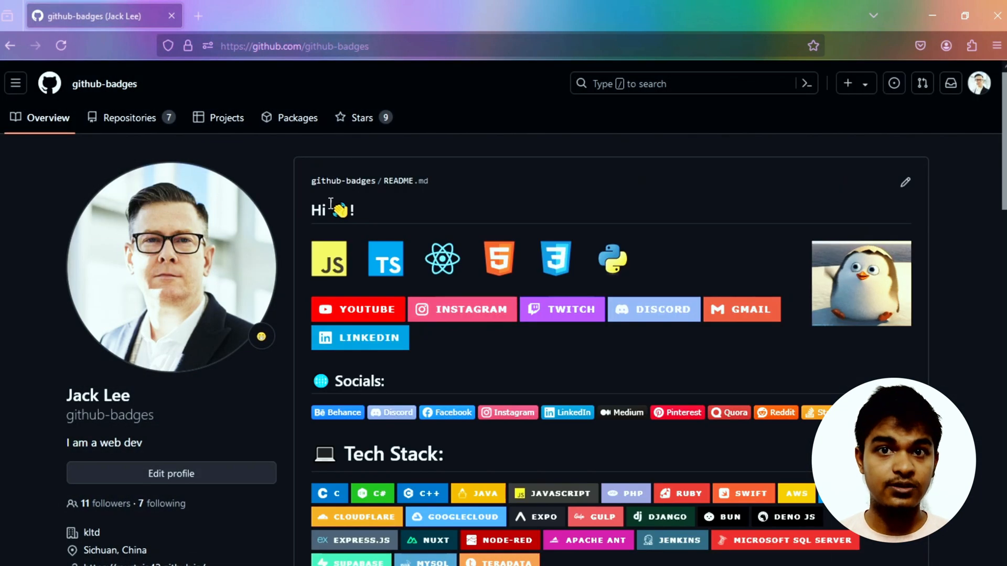
scroll("down", 3)
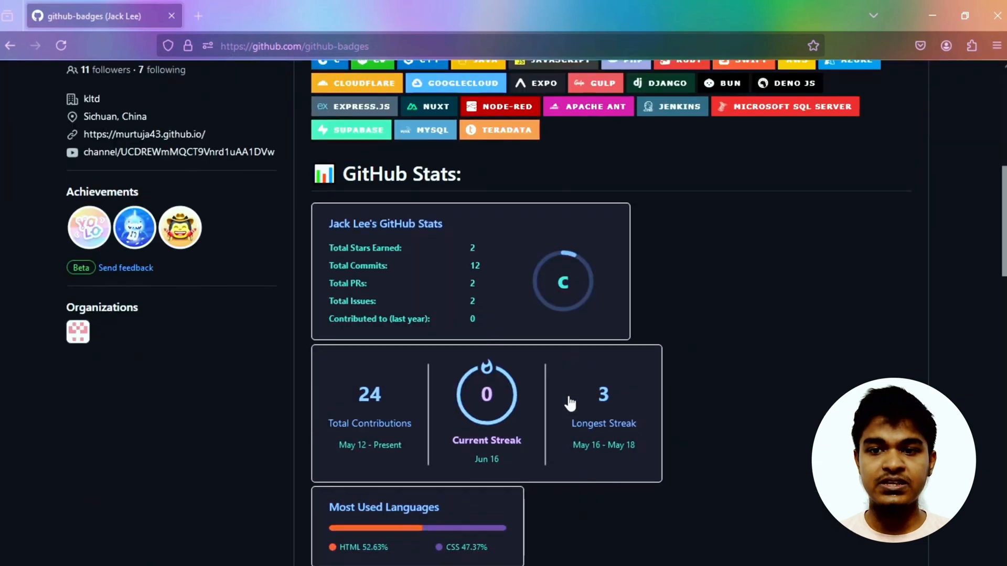